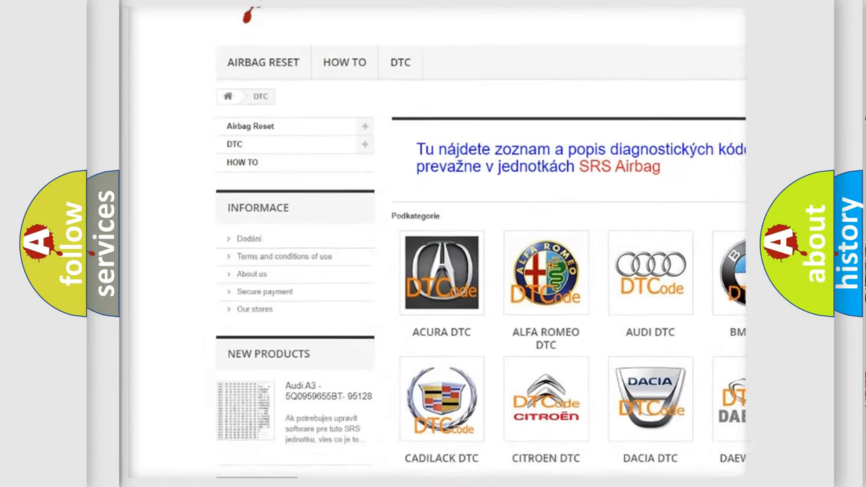
pyautogui.scroll(-3)
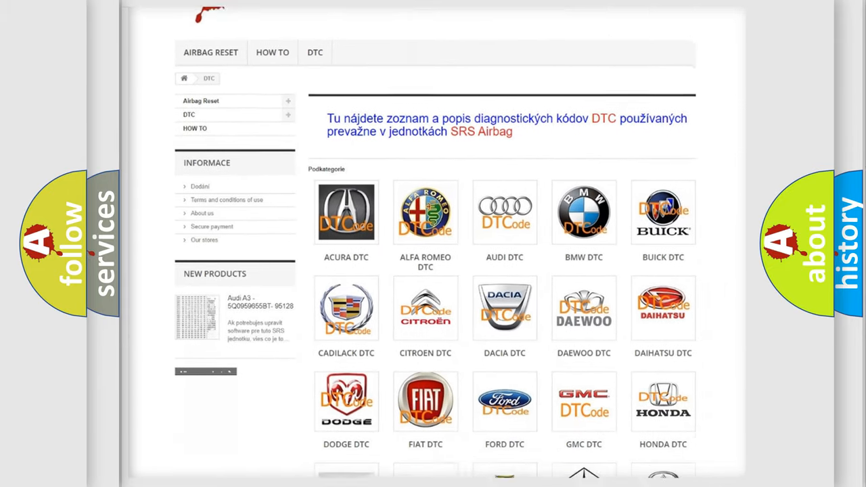
pyautogui.scroll(-3)
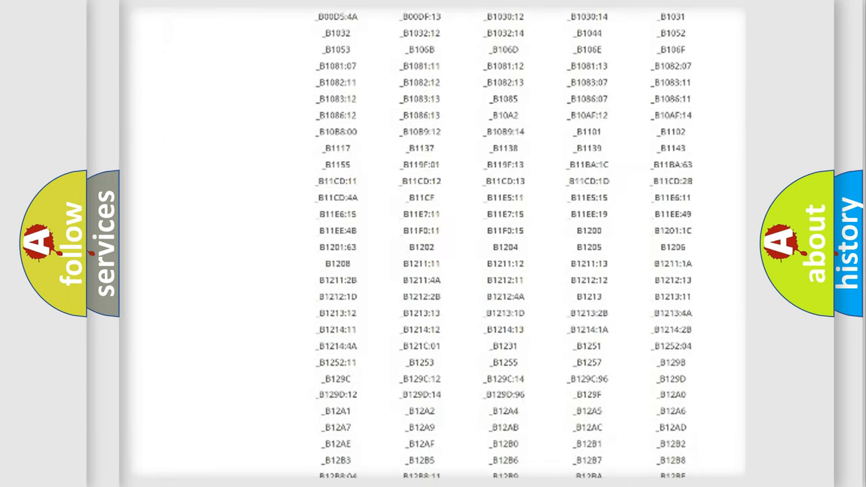
pyautogui.scroll(-3)
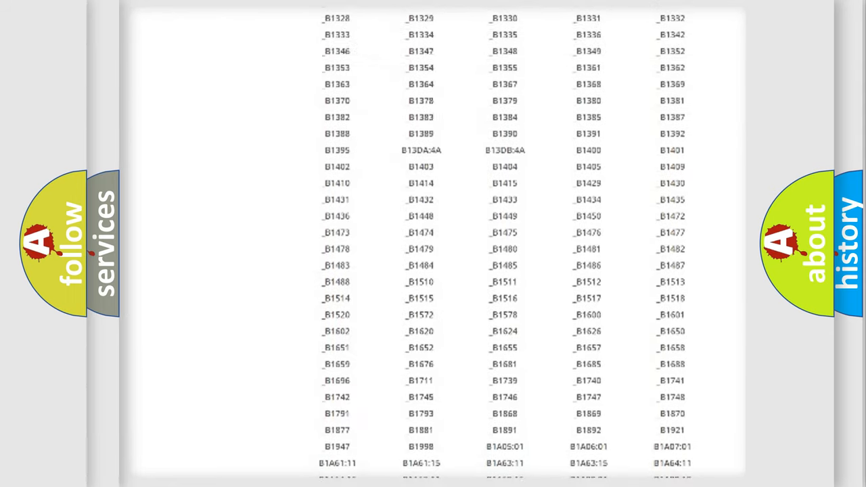